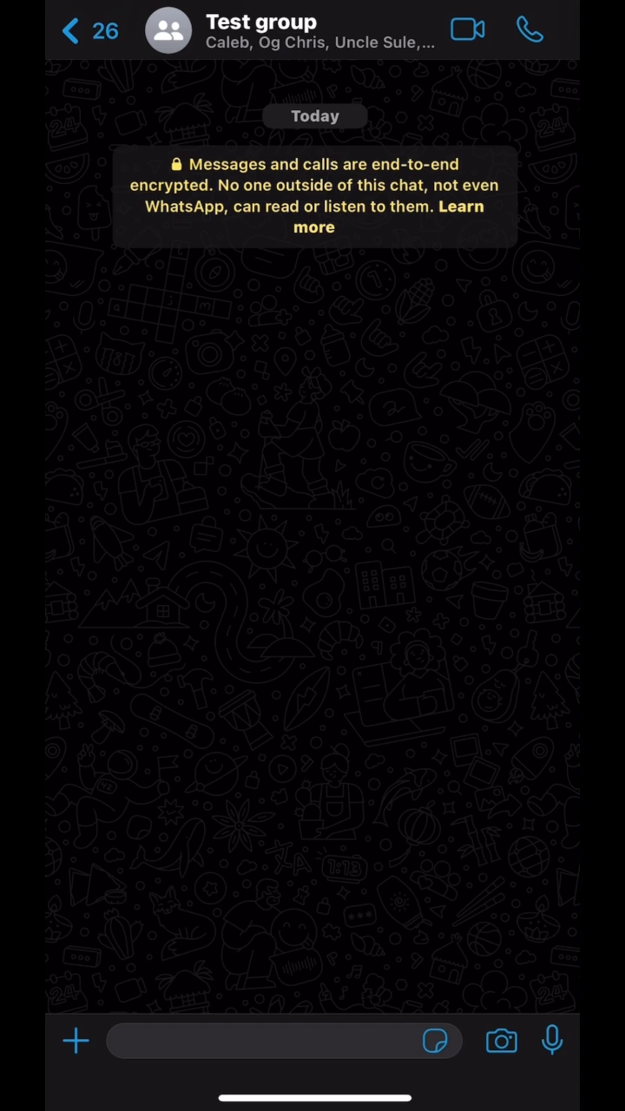
- Focus the message field at the bottom of the Test group chat
{"action": "left_click", "coordinate": [260, 1041]}
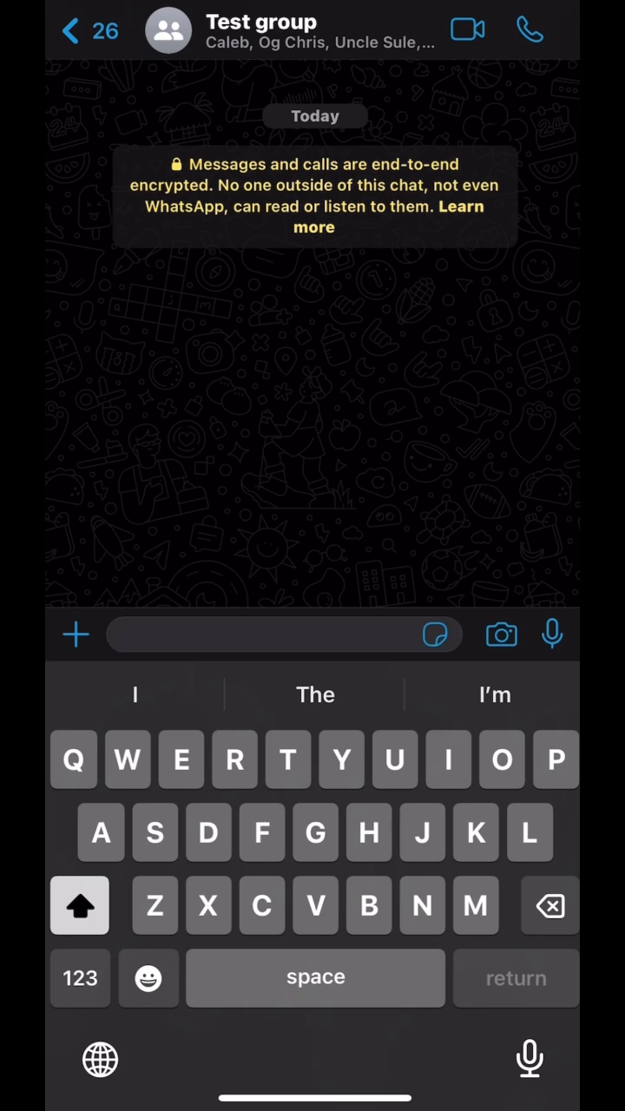
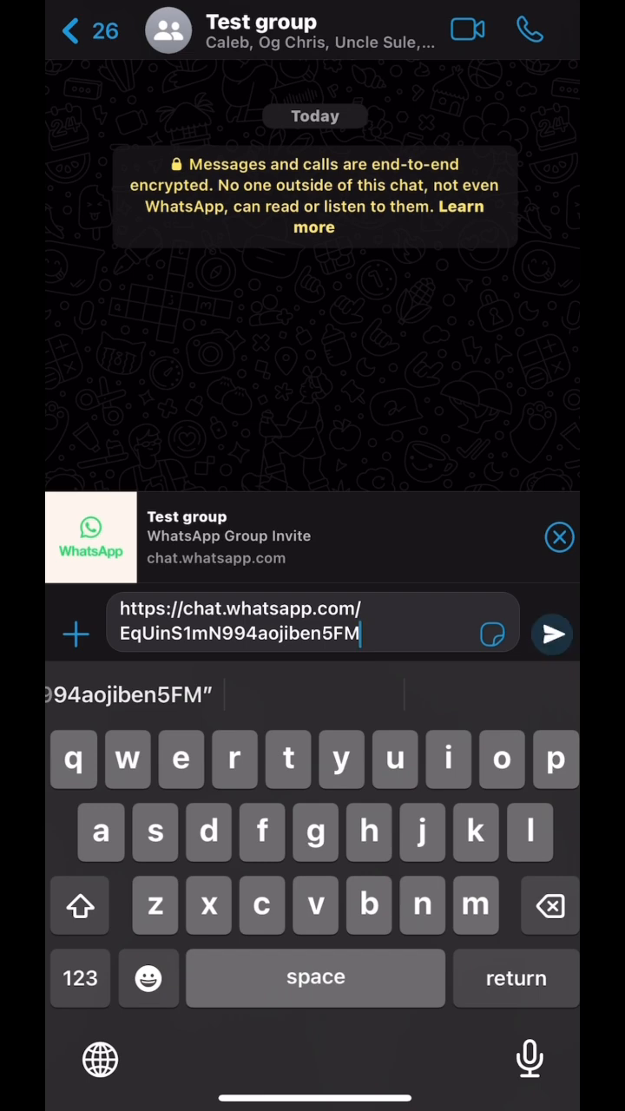
{"action": "left_click", "coordinate": [558, 635]}
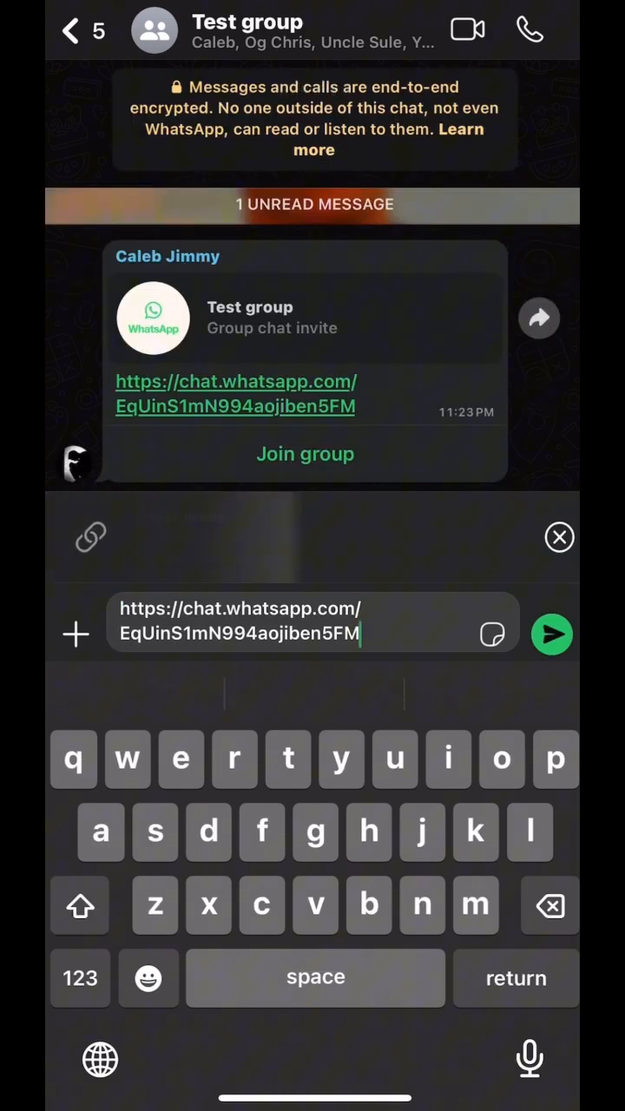
- From the member account, send the Test group invite link in the group chat
{"action": "left_click", "coordinate": [552, 634]}
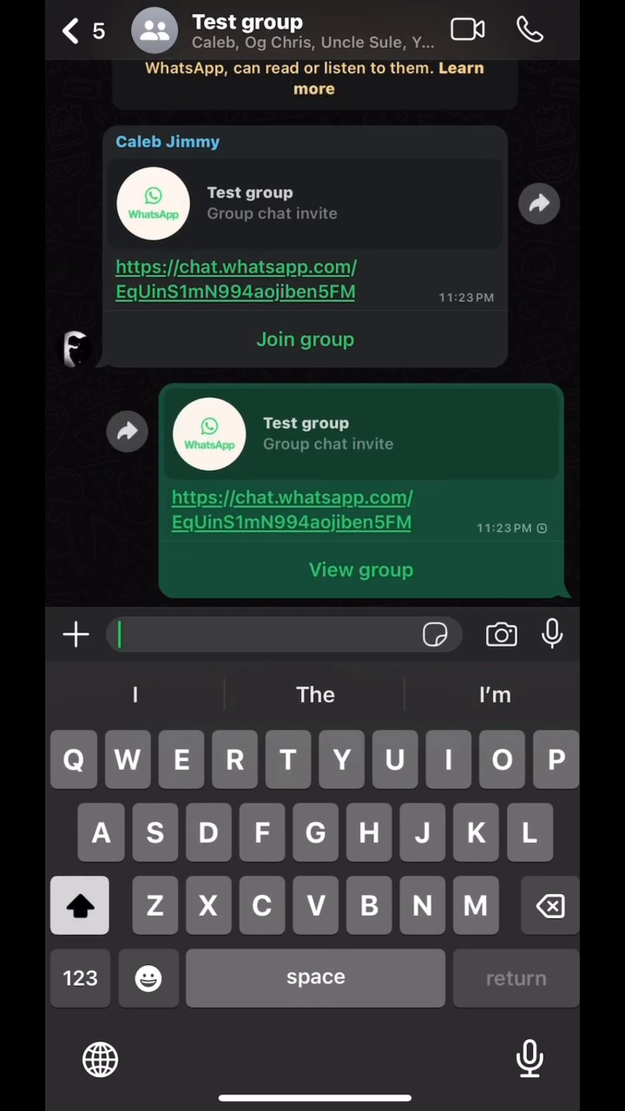